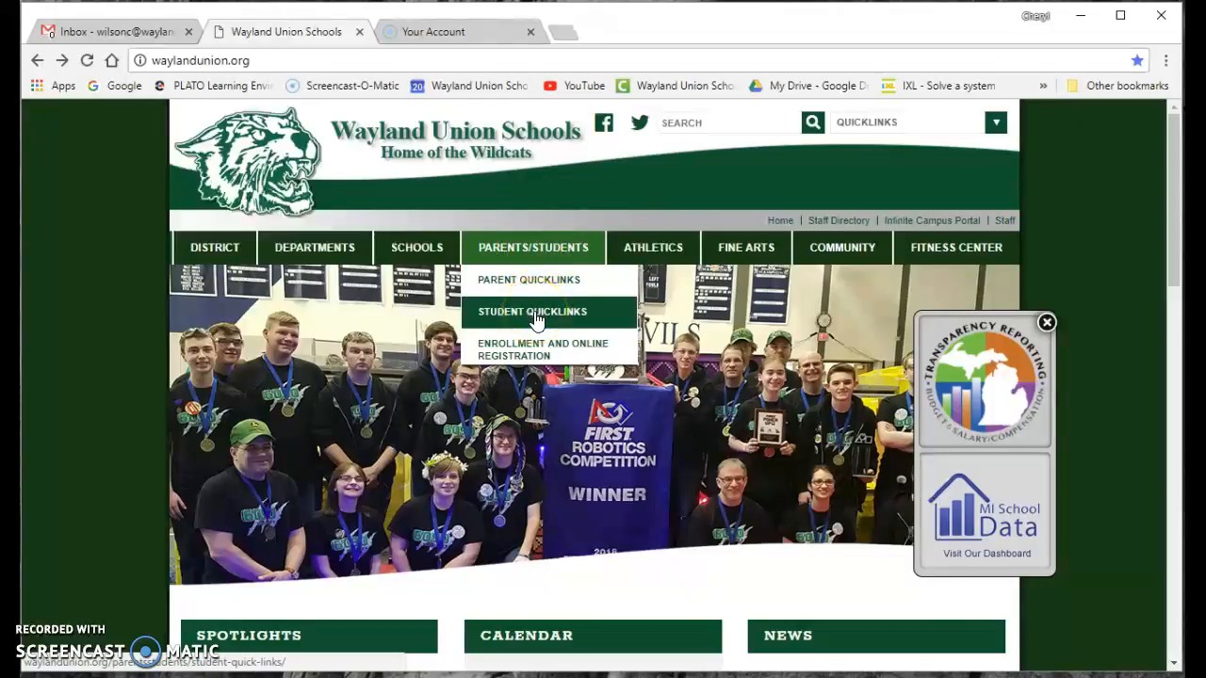
Open the Student Quicklinks page from the Parents/Students menu.
click(531, 311)
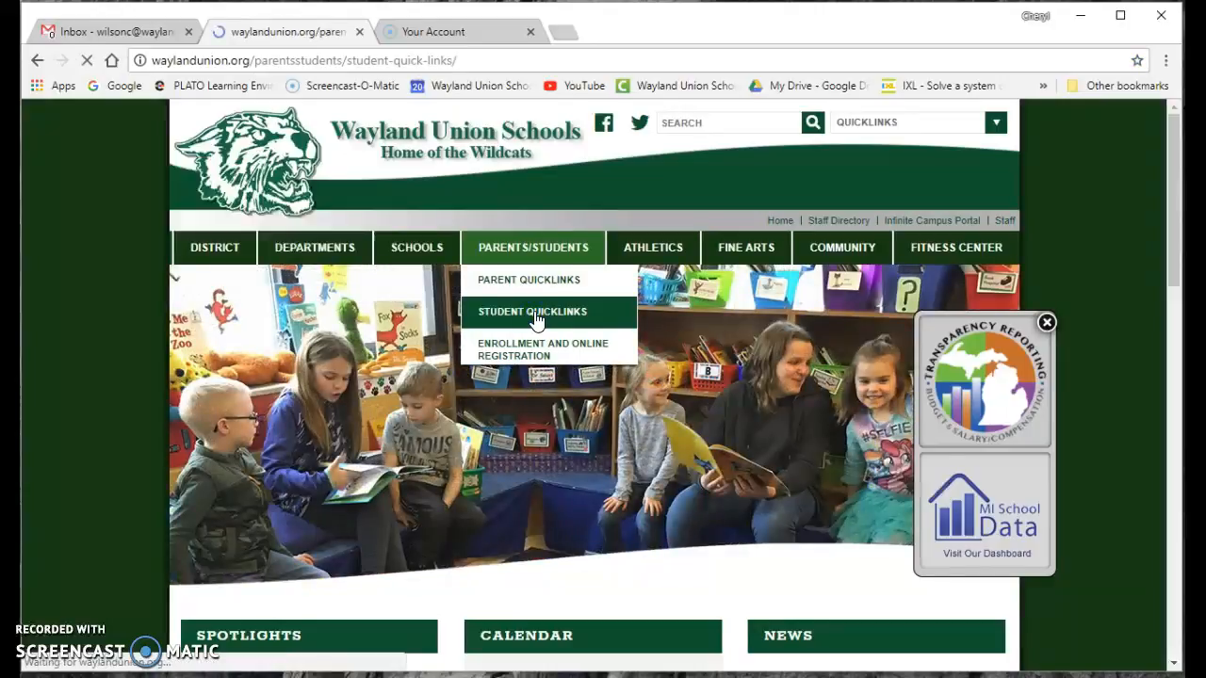
click(531, 310)
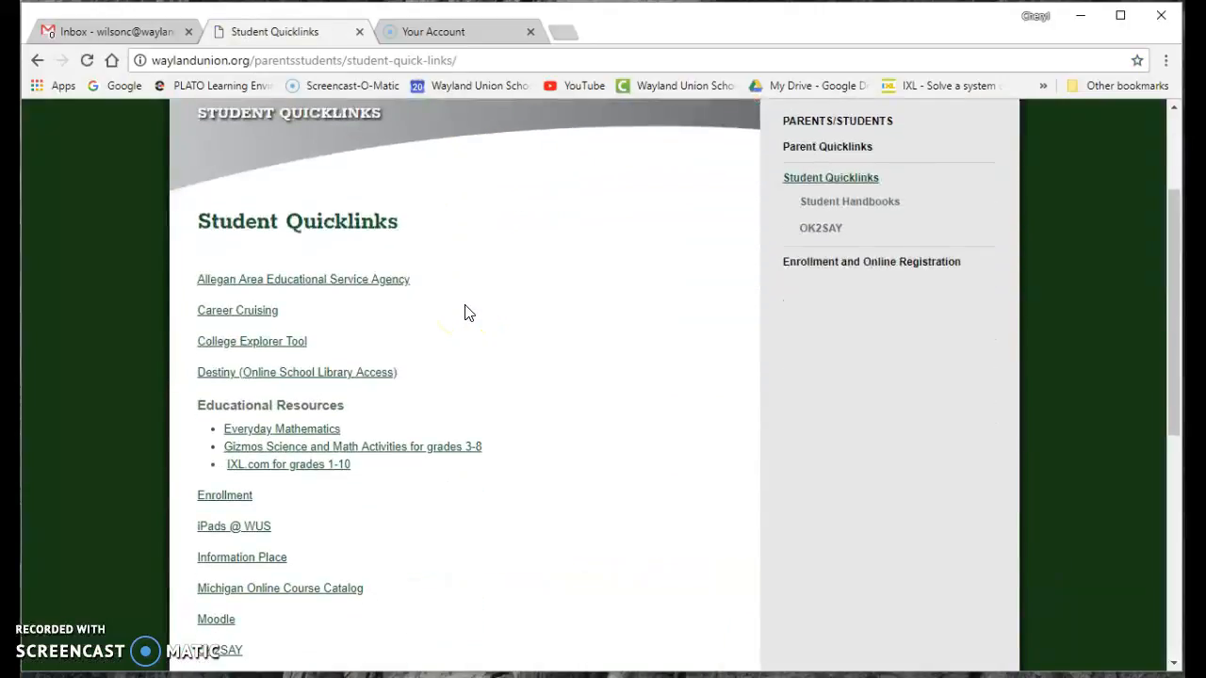
click(298, 373)
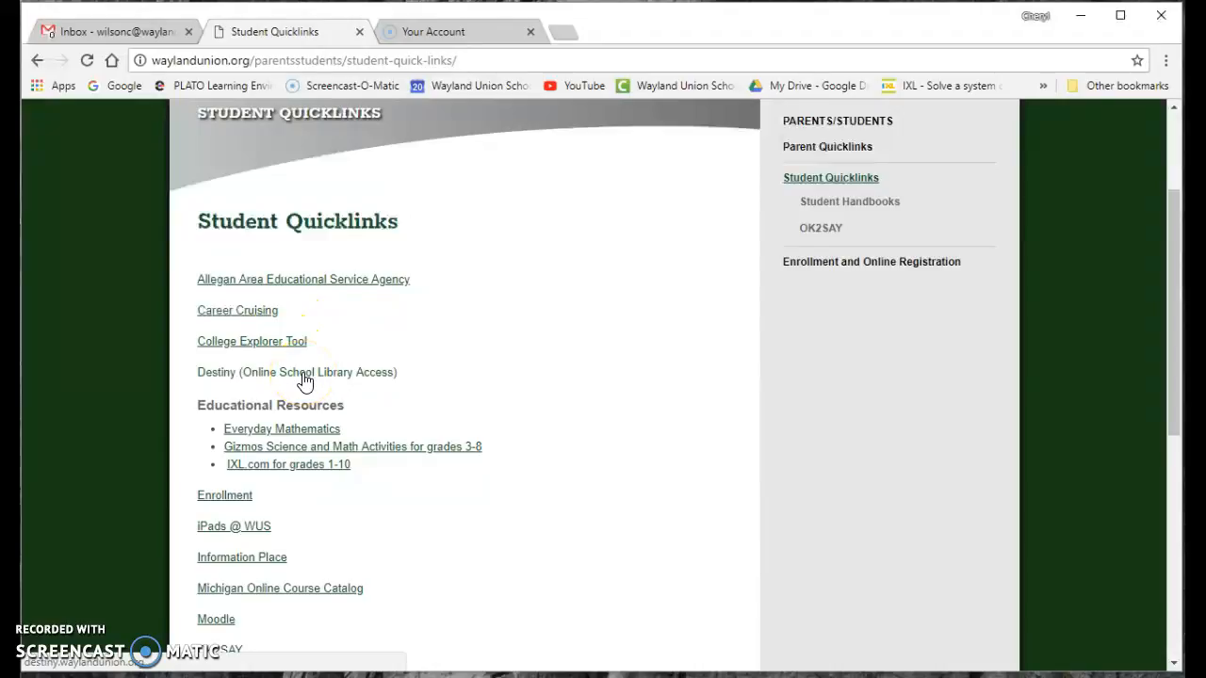
Open the Destiny (Online School Library Access) catalog for Wayland Union Schools.
click(297, 372)
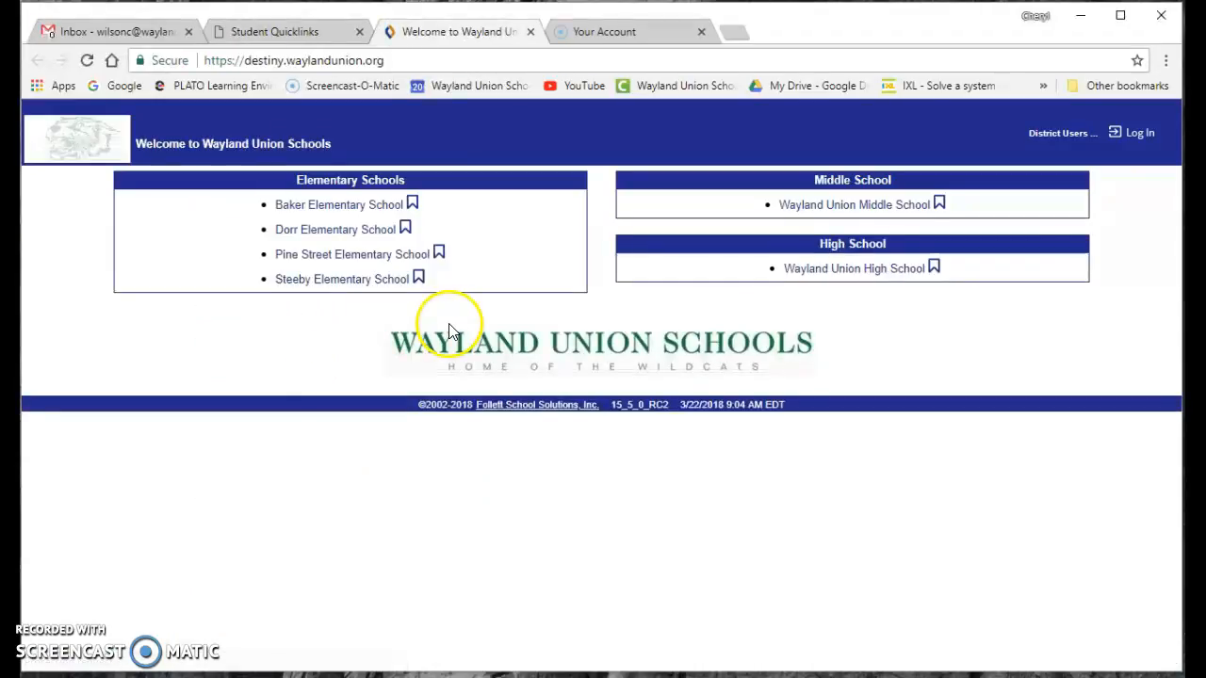
mouse_move(349, 365)
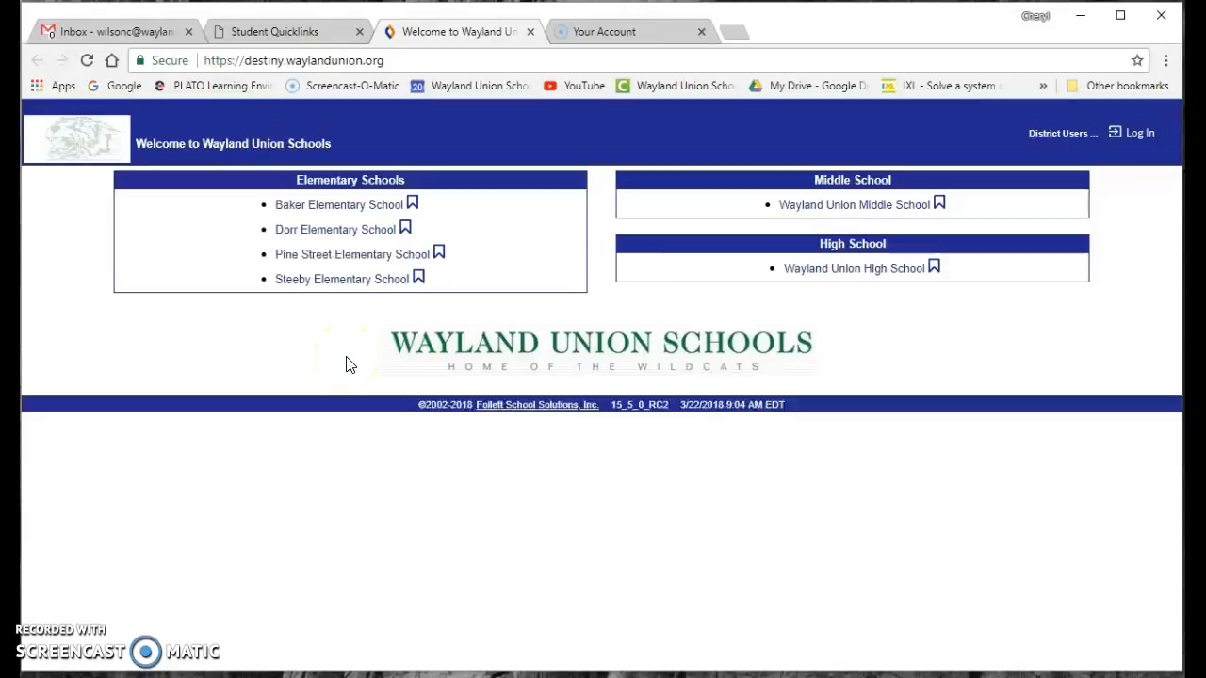
mouse_move(356, 302)
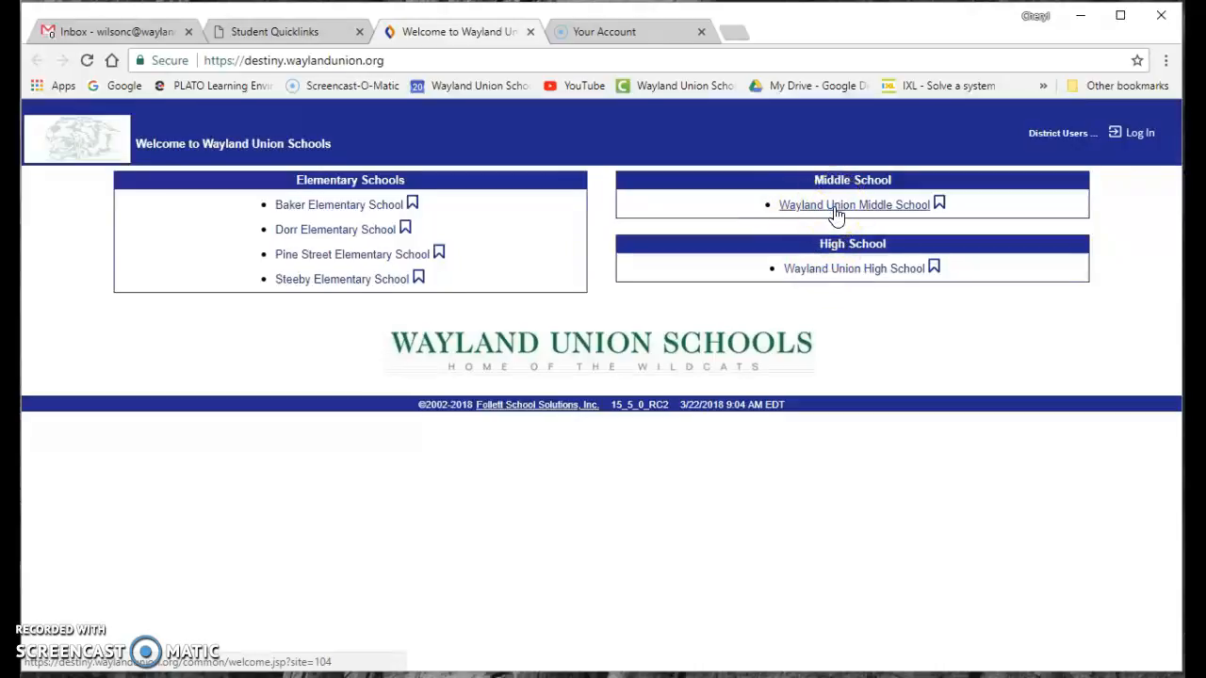
Enter the Wayland Union Middle School library and run an author search for 'riordan'.
click(853, 203)
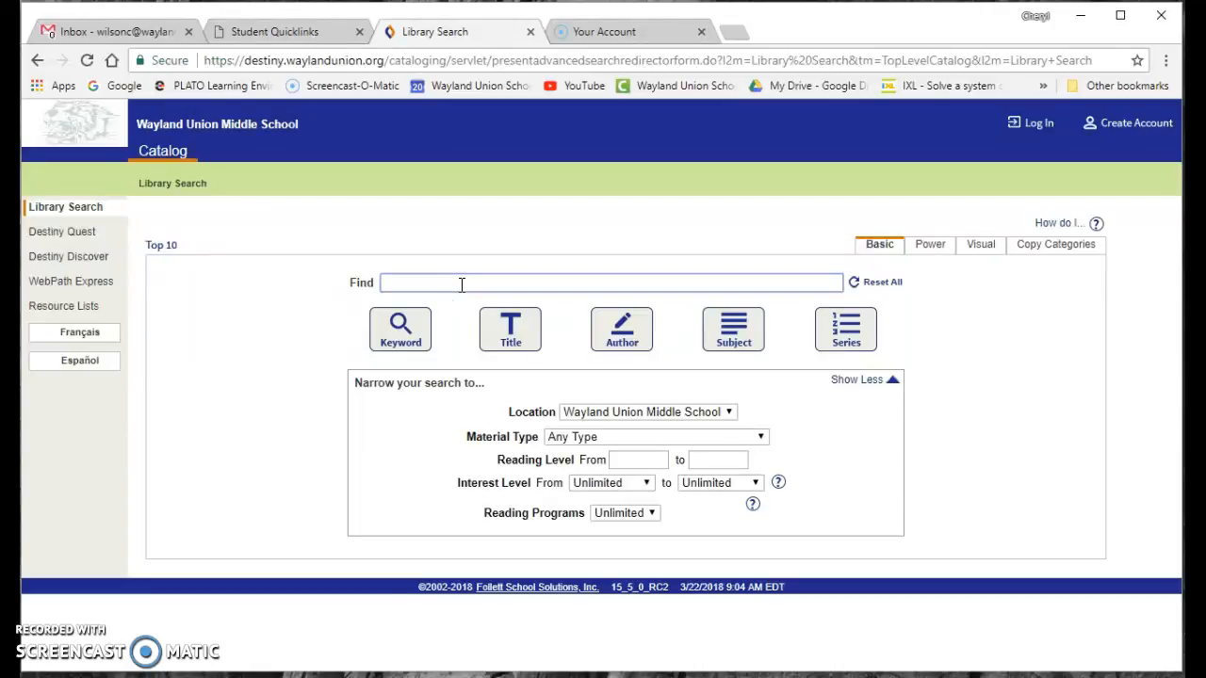
text(rior)
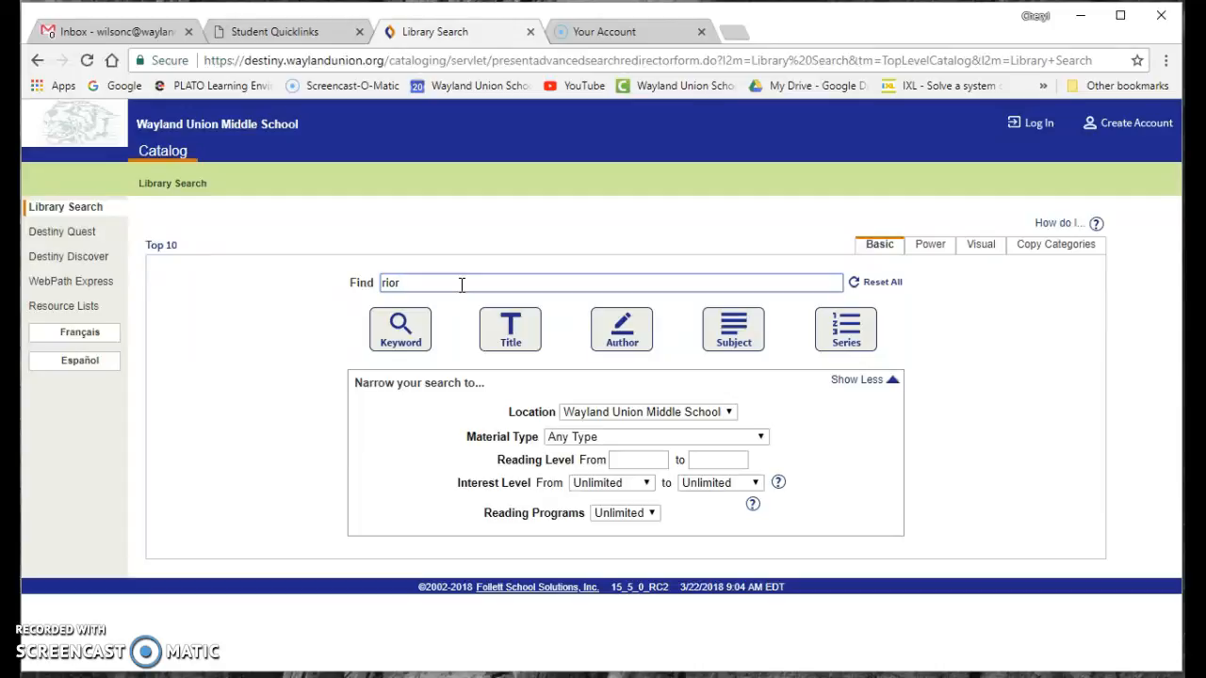
key(Backspace)
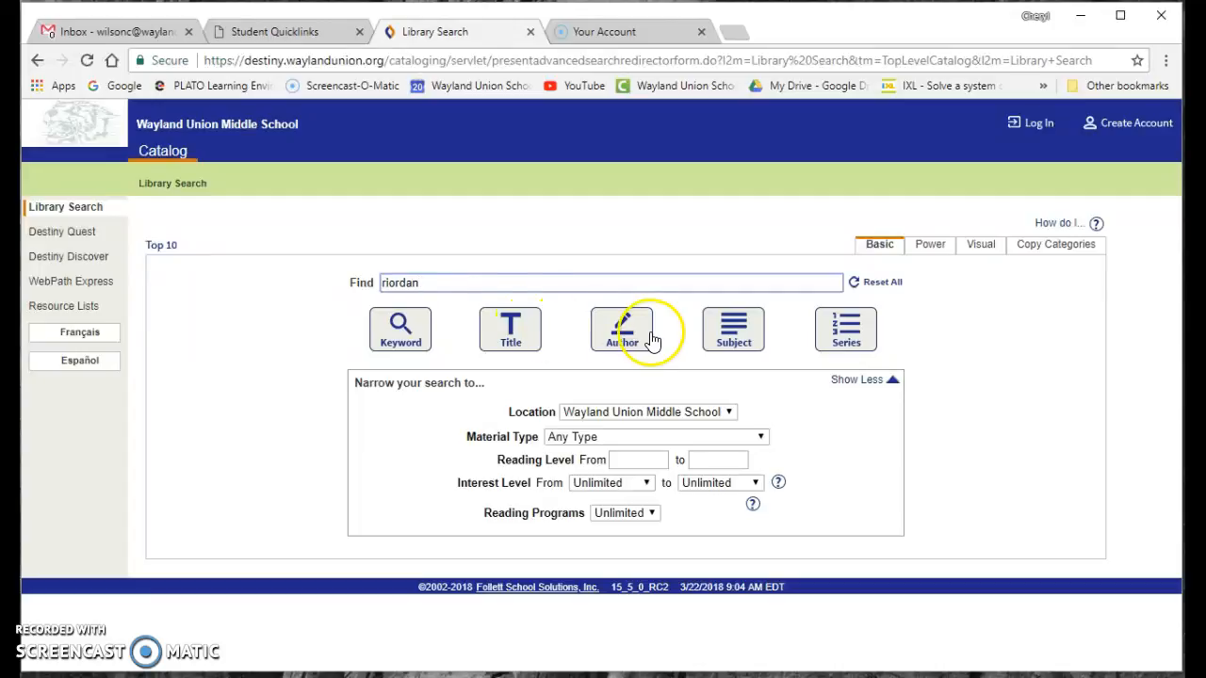
mouse_move(622, 328)
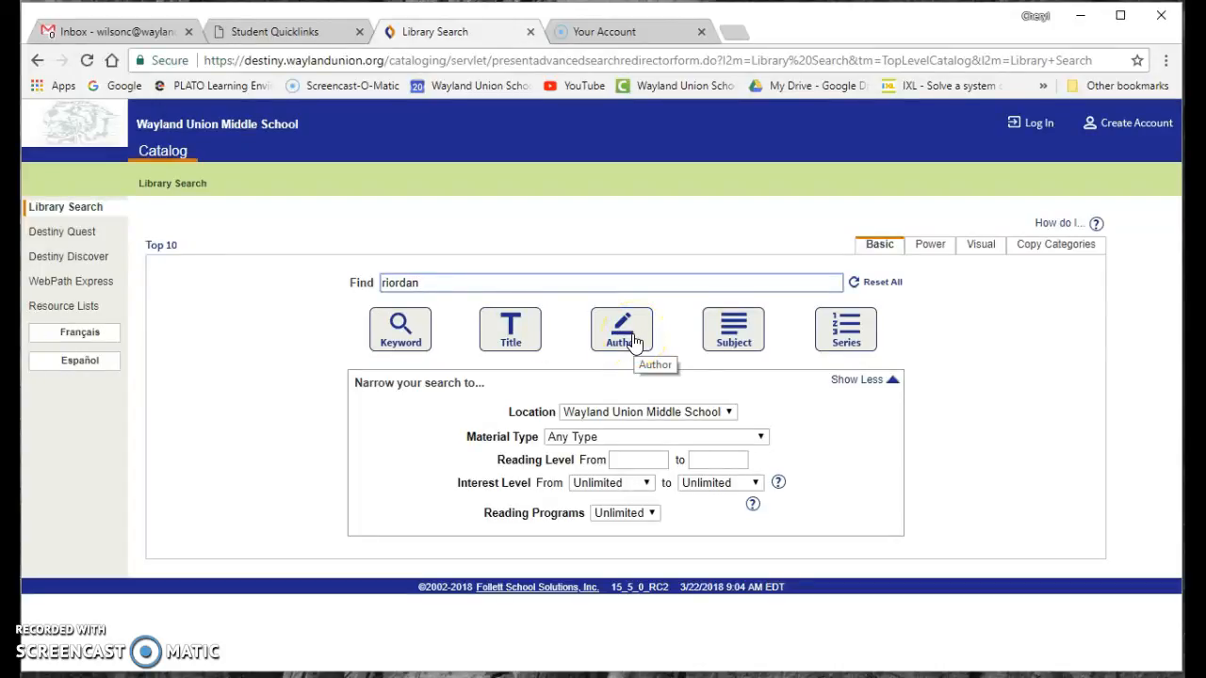
click(622, 327)
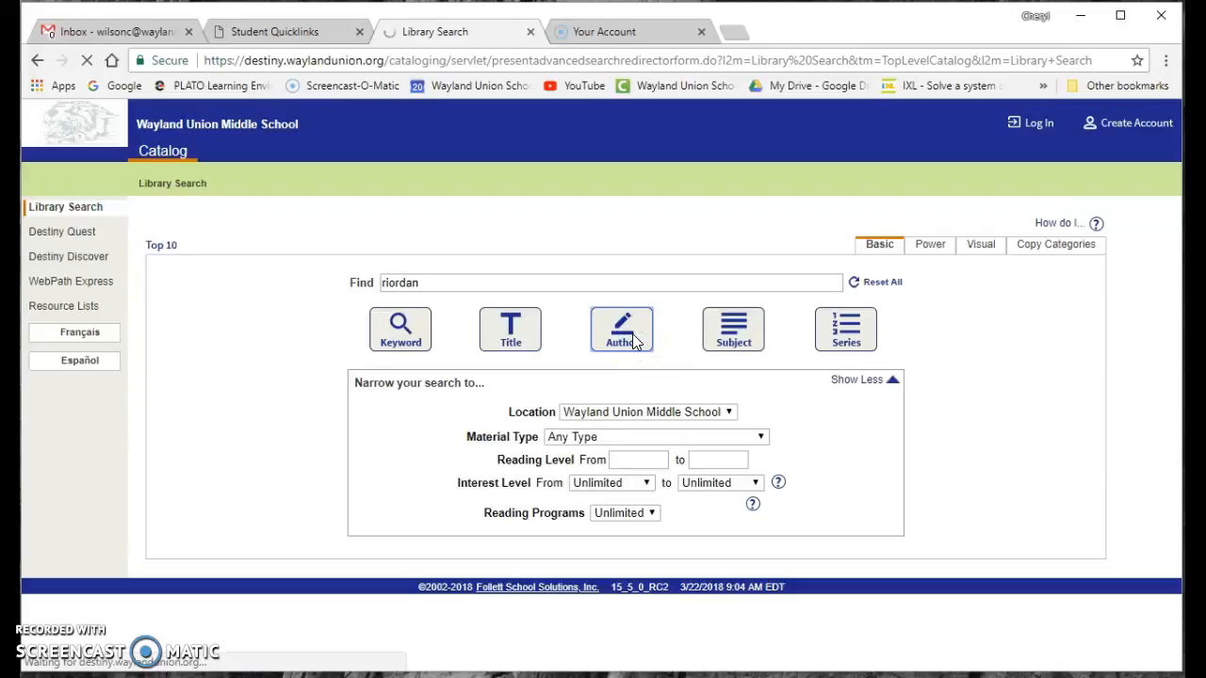
Scroll through the 41 Riordan titles toward The lost hero (Bk. 1, The Heroes of Olympus).
click(621, 328)
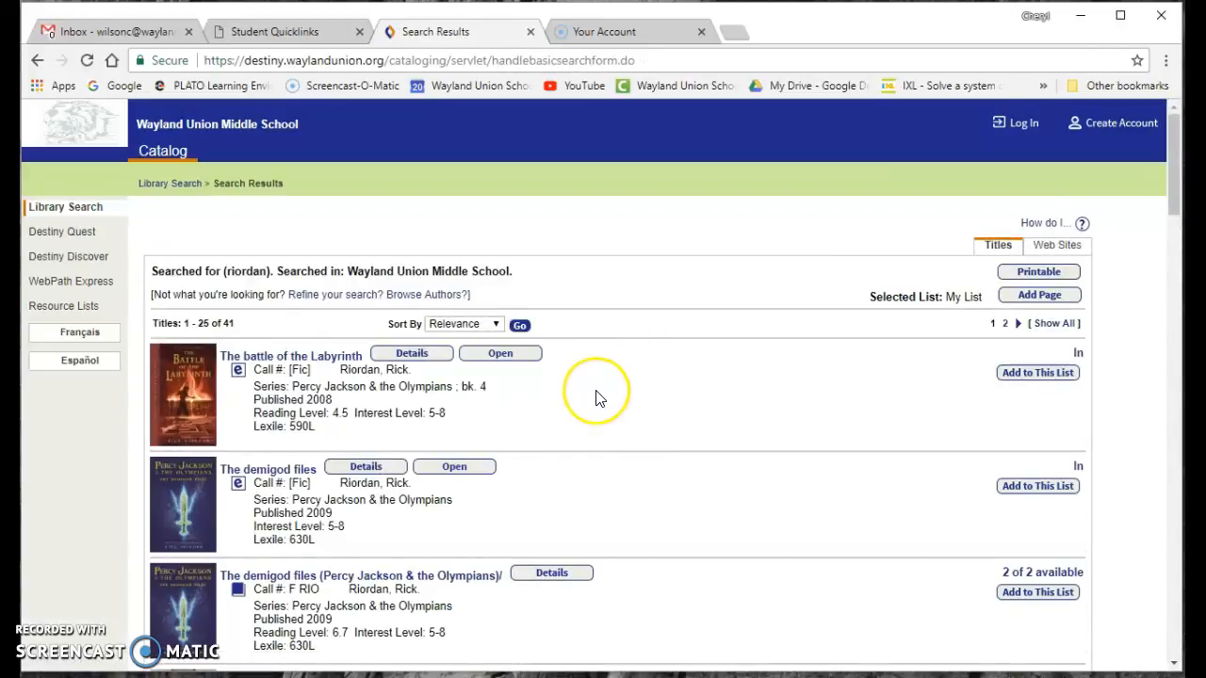
scroll(down, 3)
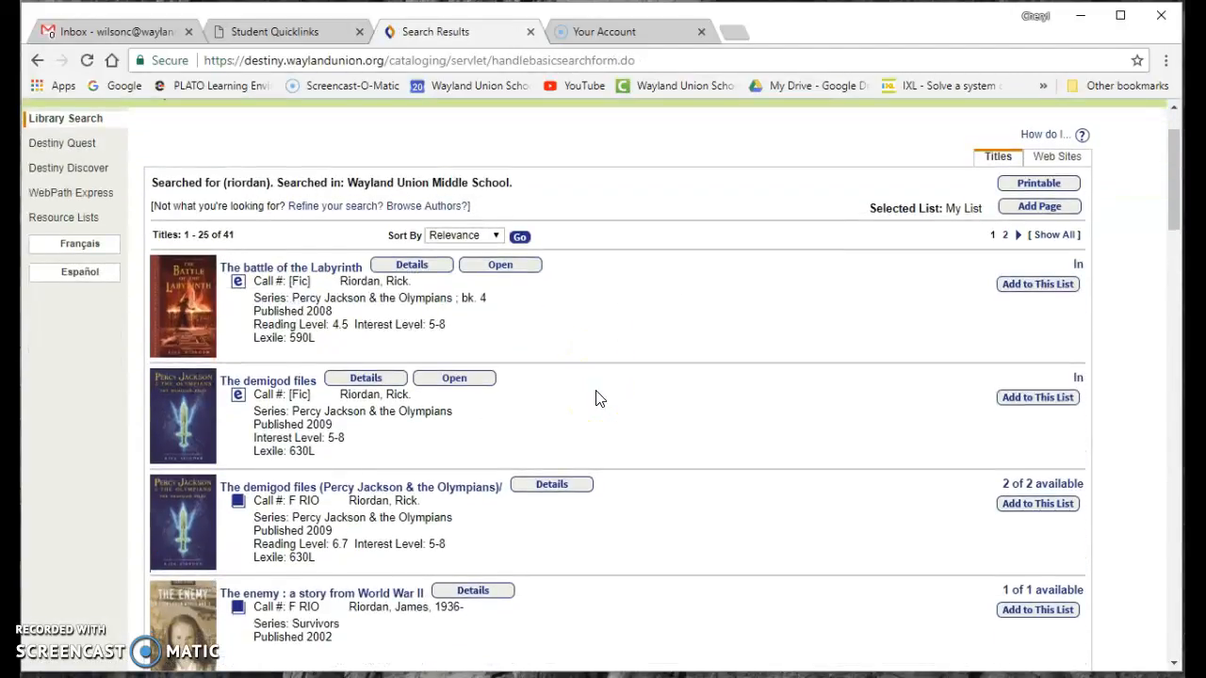
scroll(down, 3)
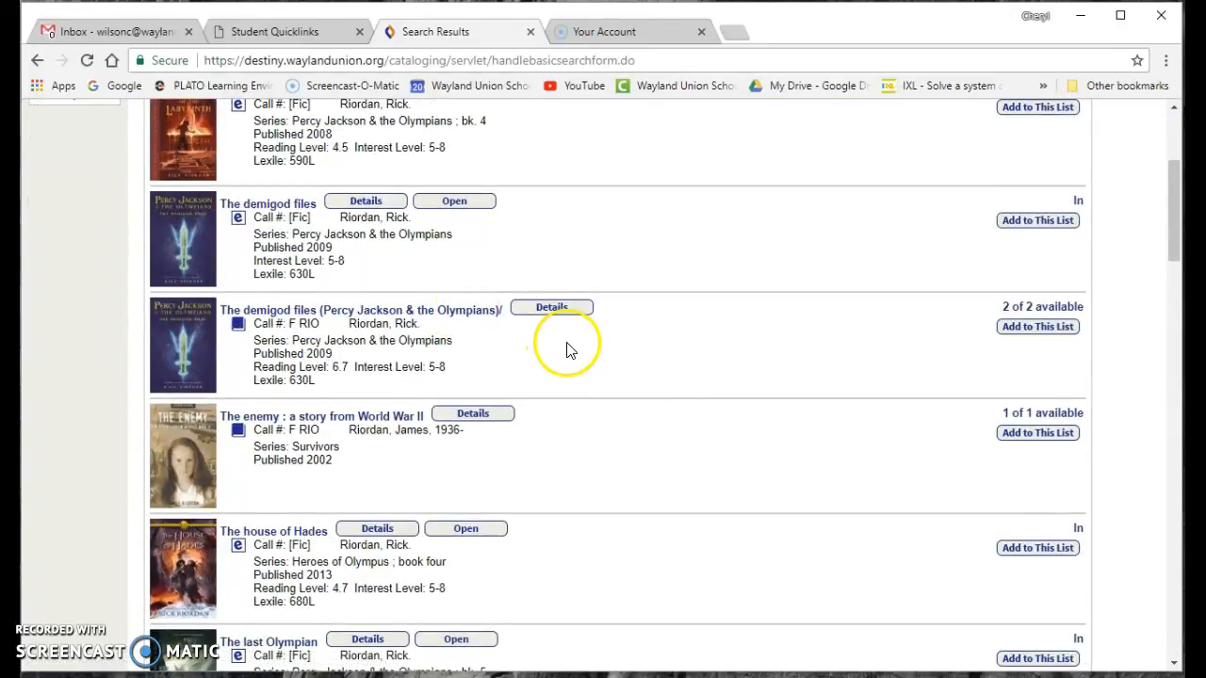
scroll(down, 3)
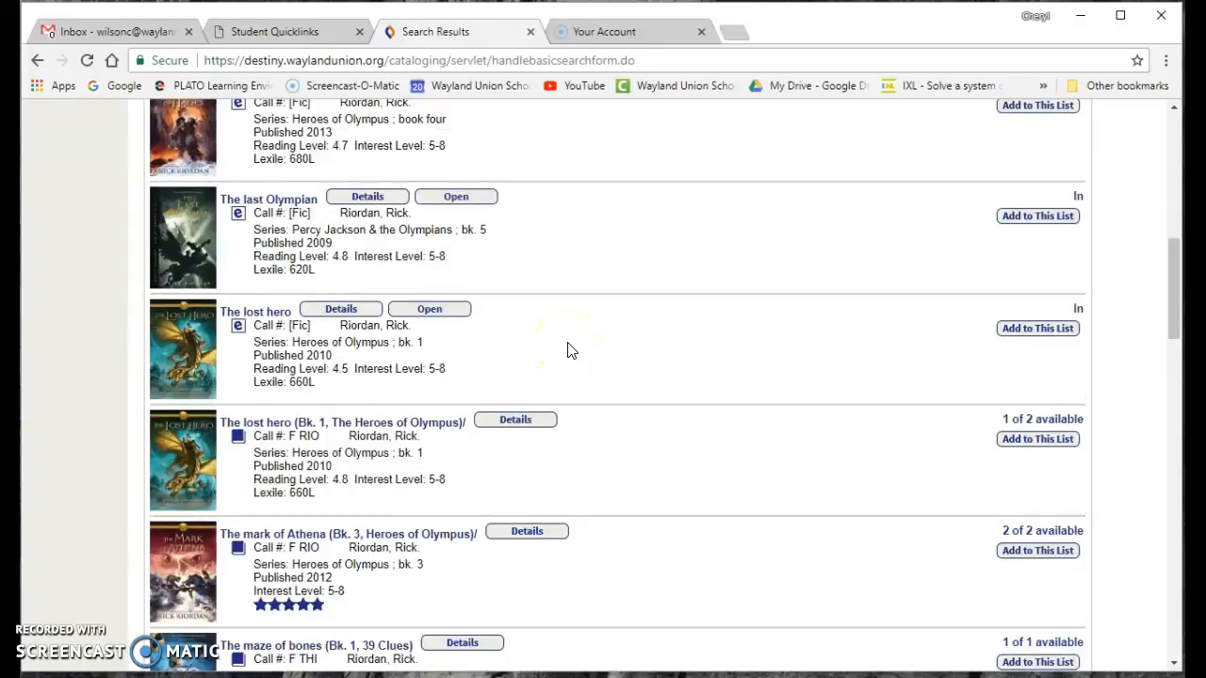
mouse_move(429, 426)
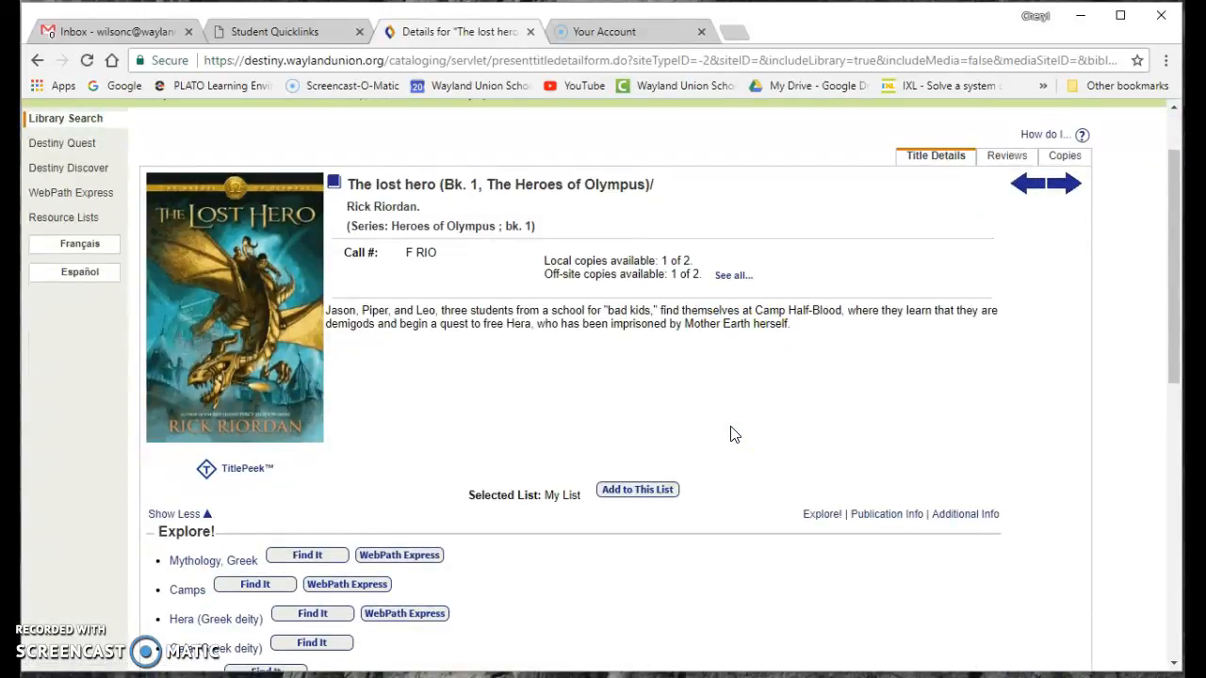
Show all copies of The lost hero, including off-site copies at other schools.
scroll(down, 3)
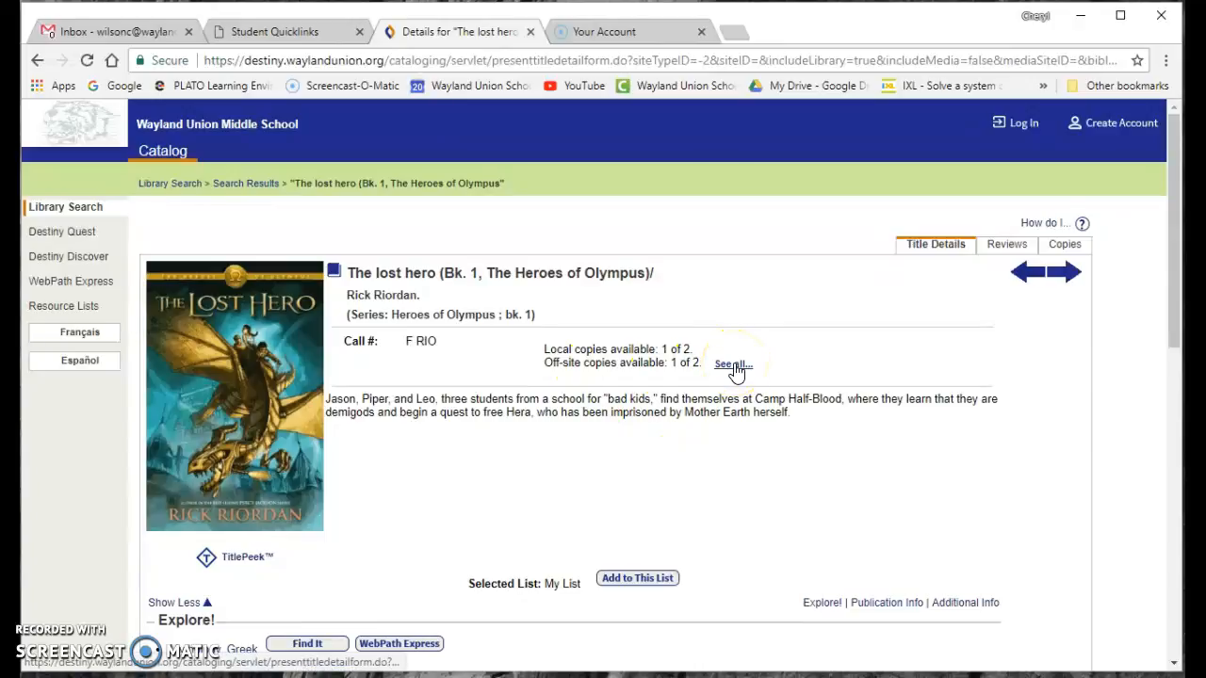
click(731, 365)
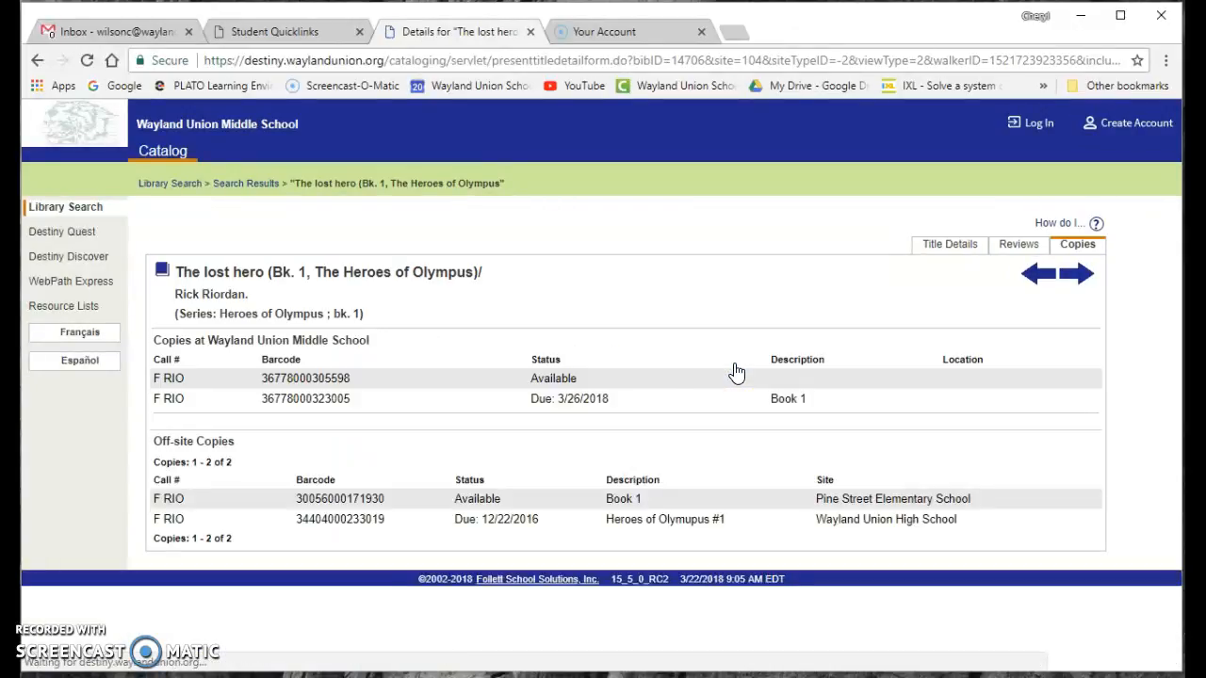
mouse_move(829, 518)
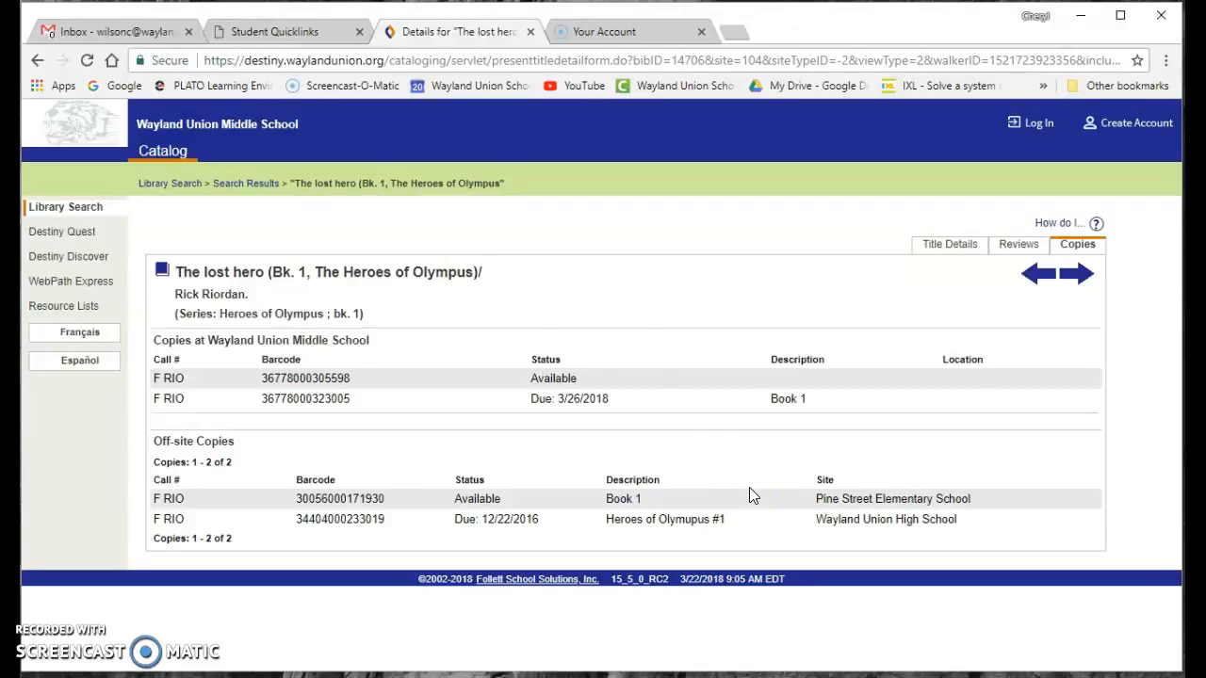
Return to Library Search with location Wayland Union Schools and material type Video.
click(64, 206)
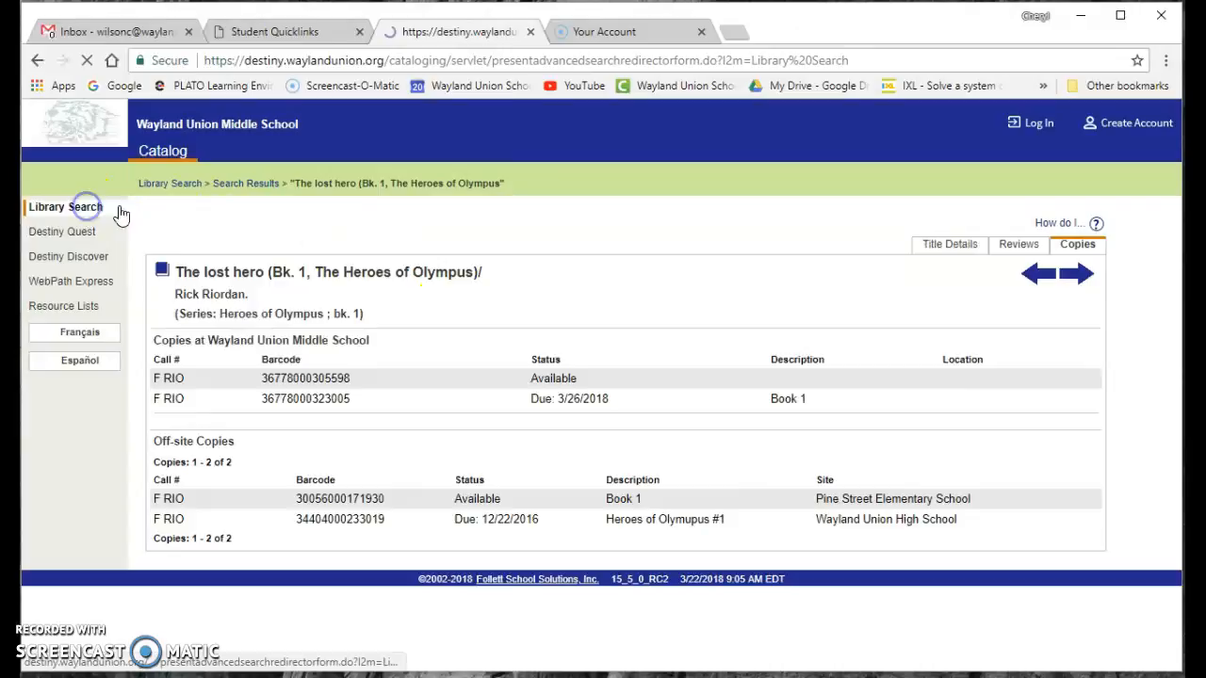
click(64, 205)
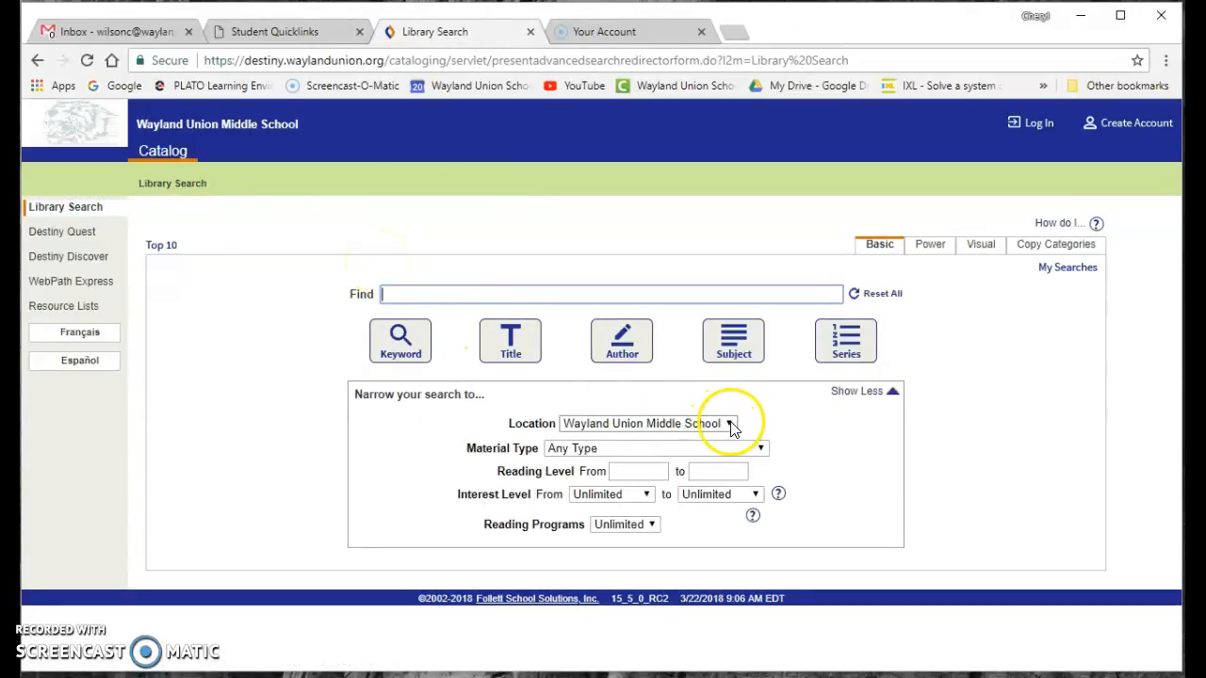
click(731, 422)
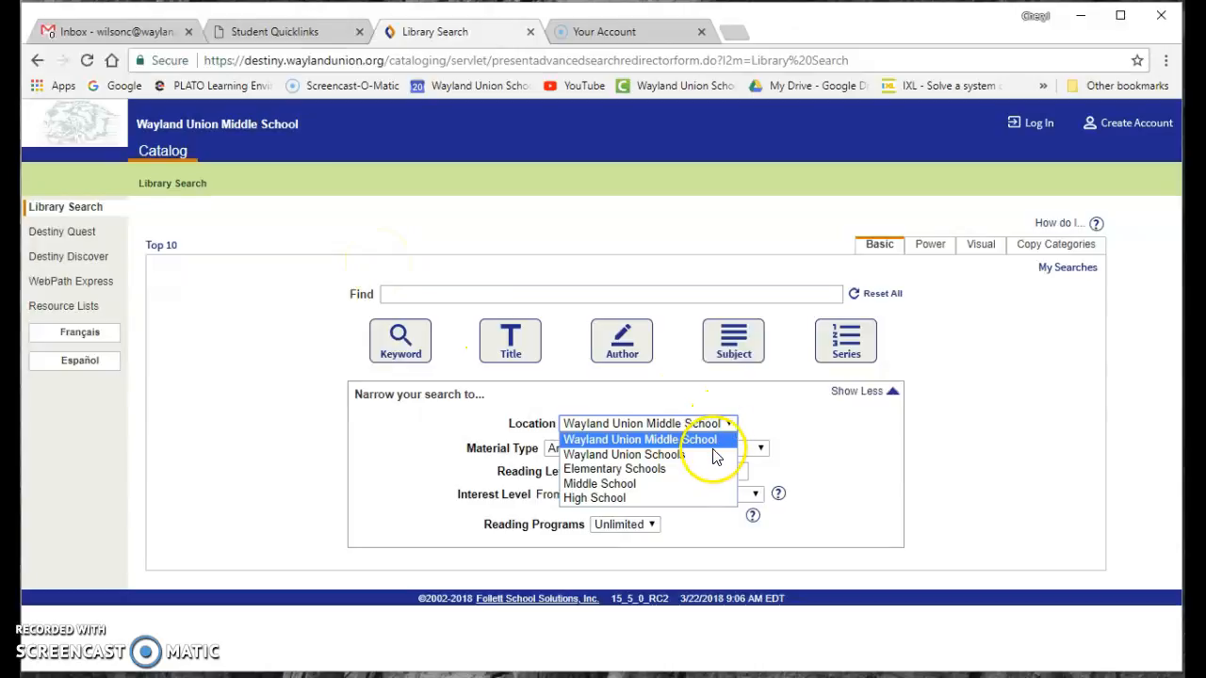
click(624, 454)
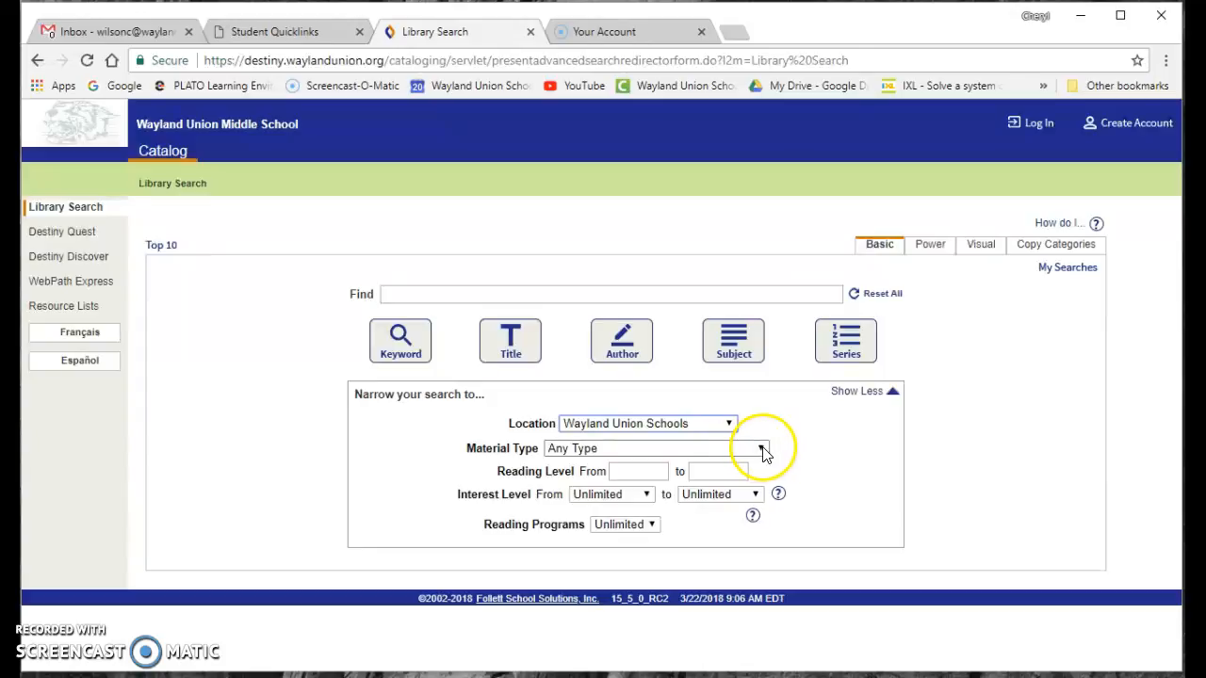
click(759, 449)
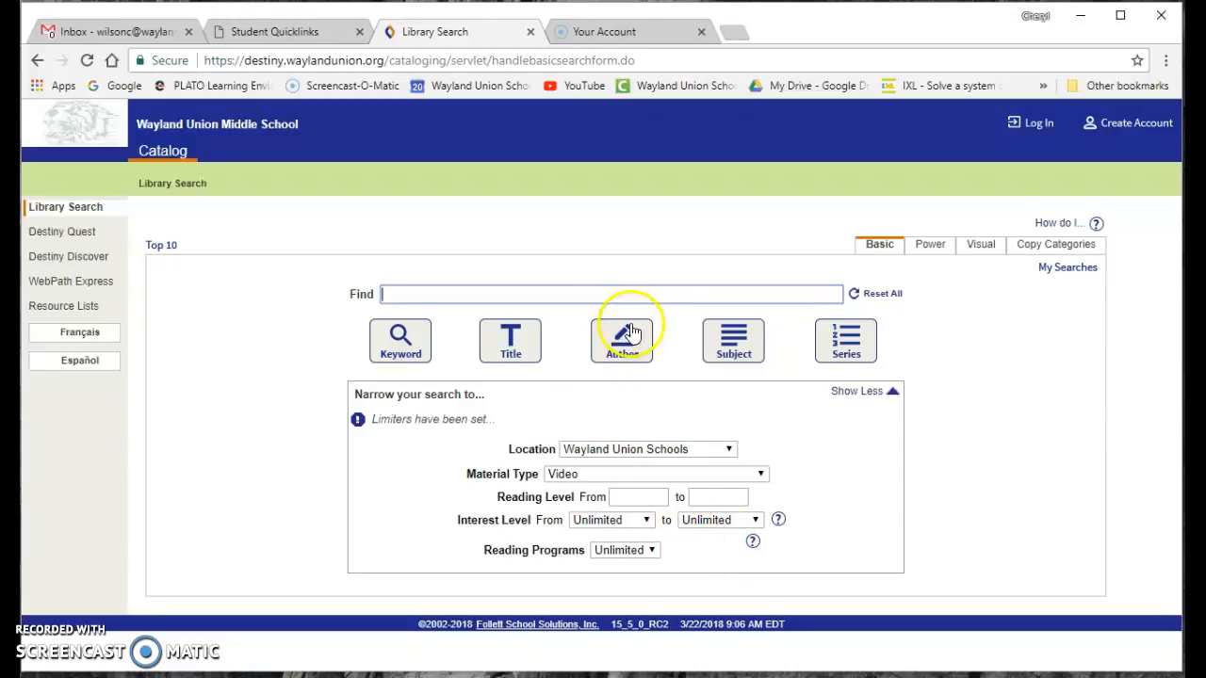
Run the video search and scroll through the 870 titles such as About sharks and Africa.
click(621, 341)
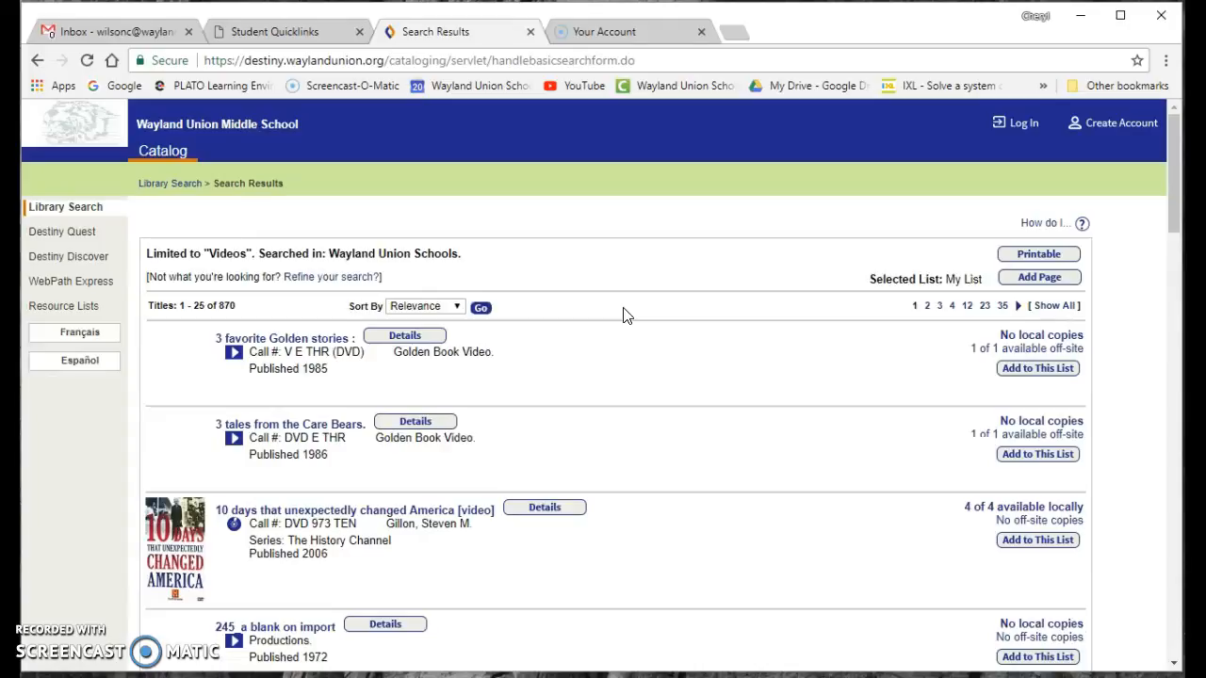
mouse_move(1025, 430)
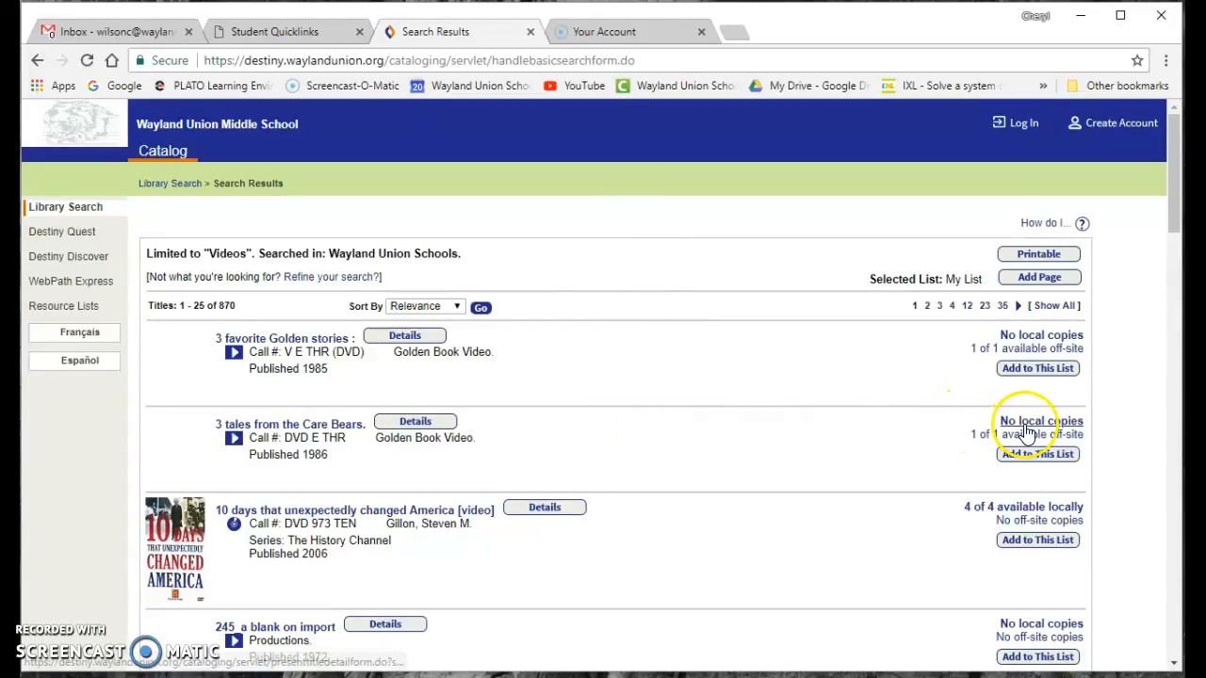
scroll(down, 3)
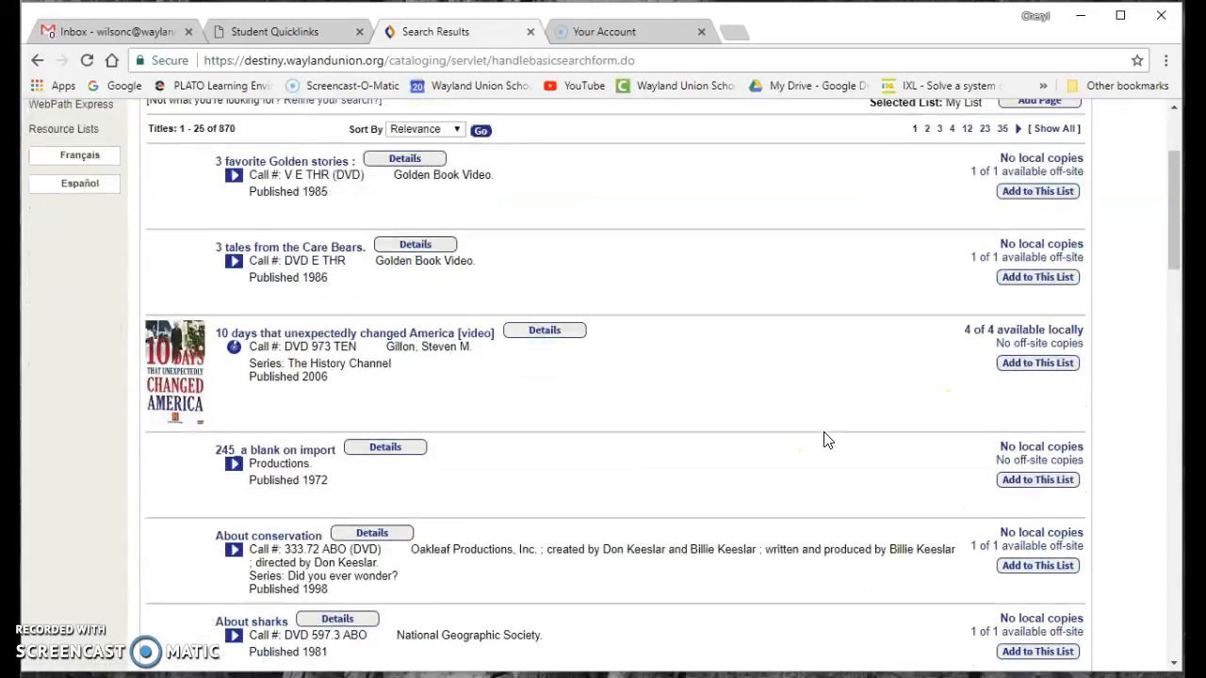
scroll(down, 3)
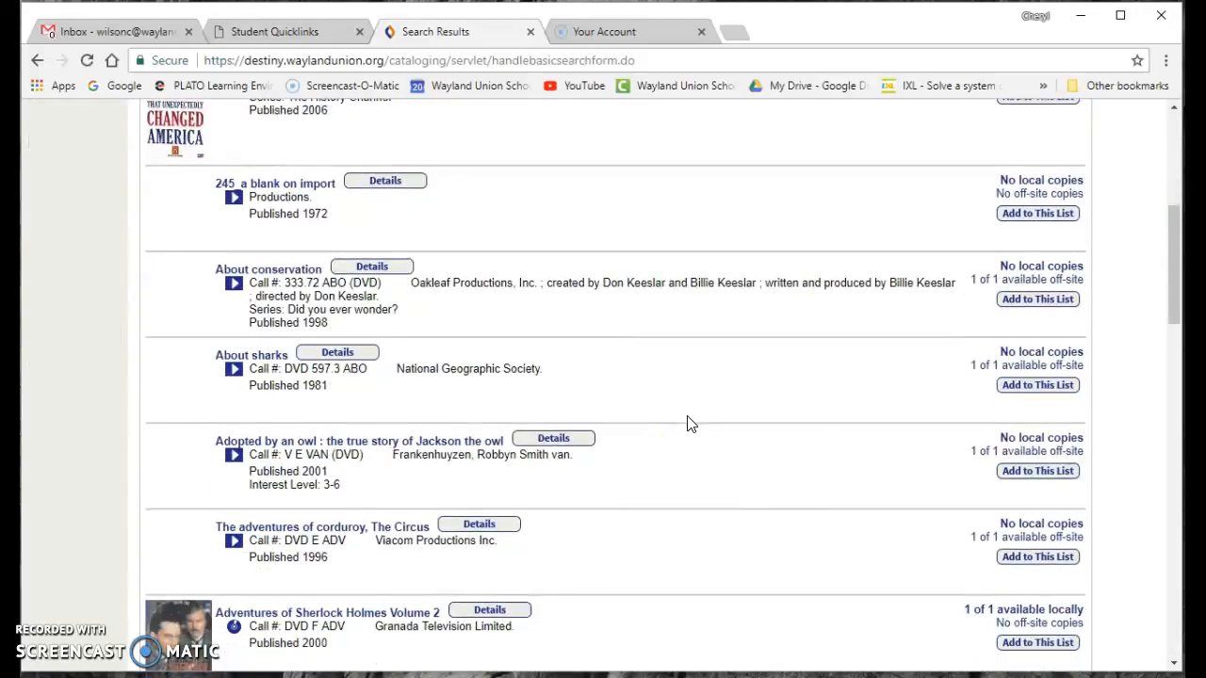
scroll(down, 3)
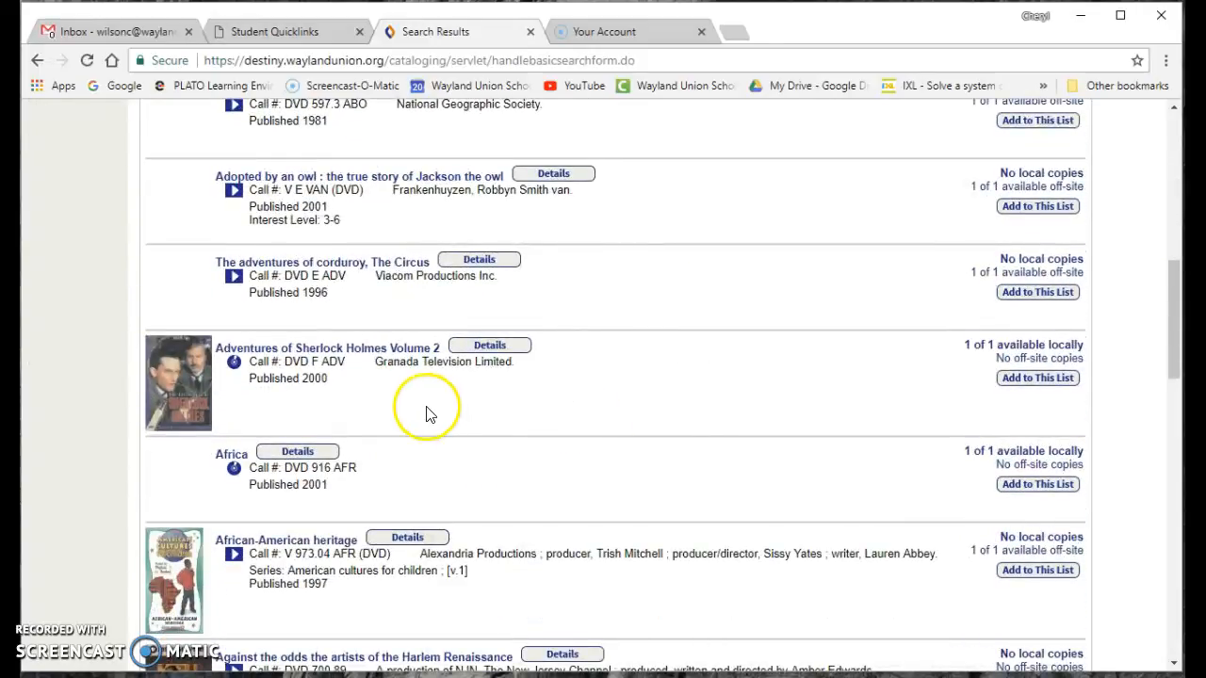